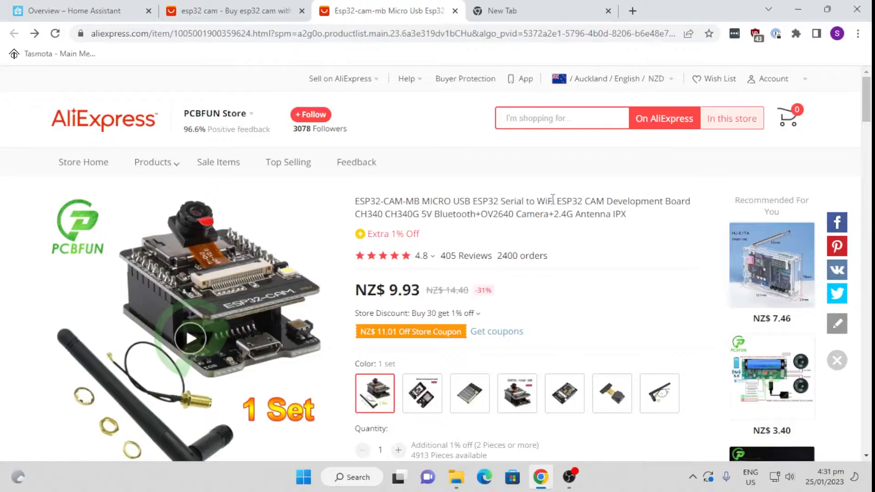
mouse_move(217, 380)
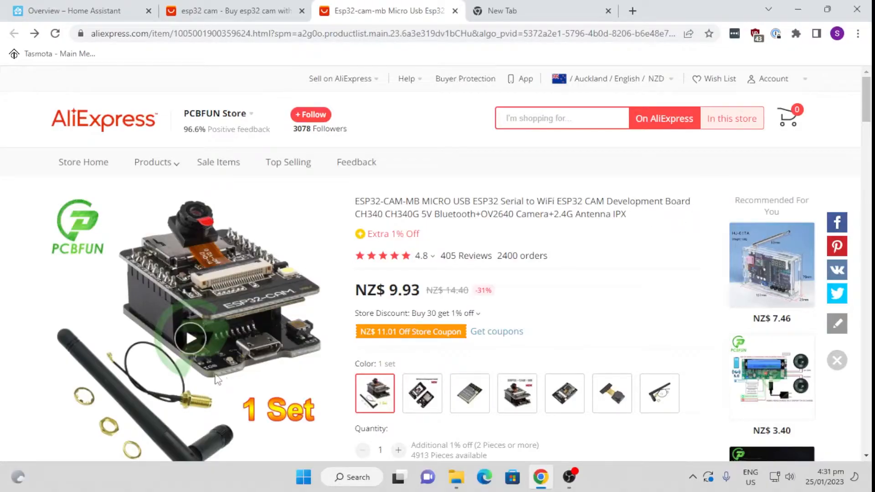
mouse_move(167, 410)
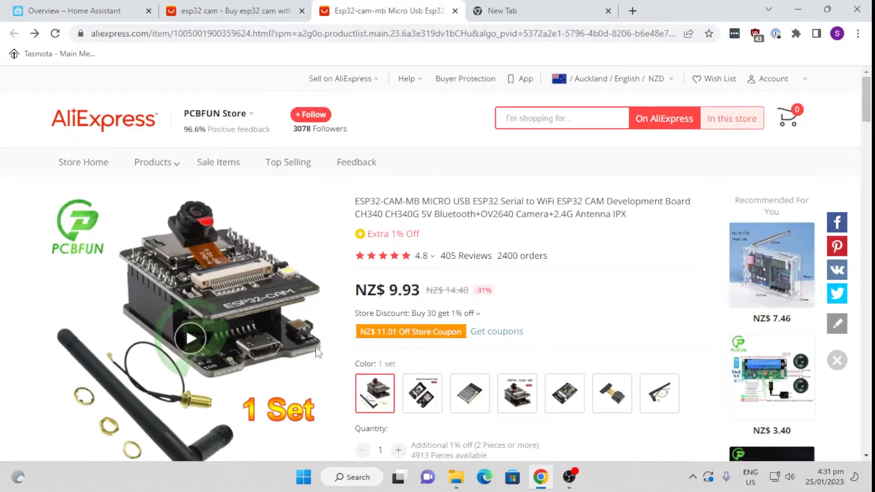
mouse_move(248, 352)
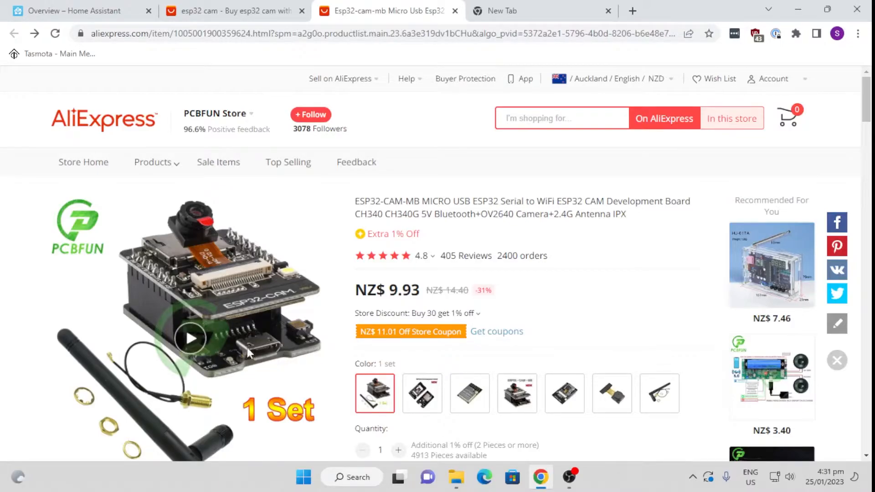
mouse_move(253, 363)
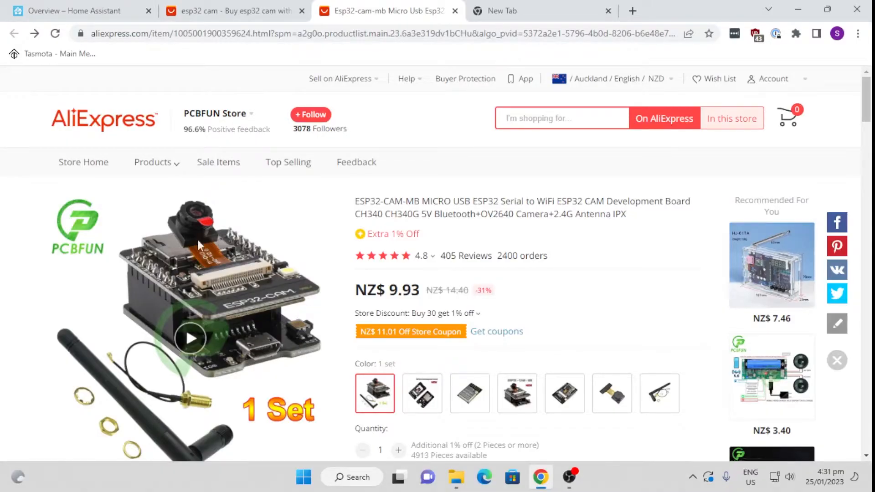
mouse_move(204, 258)
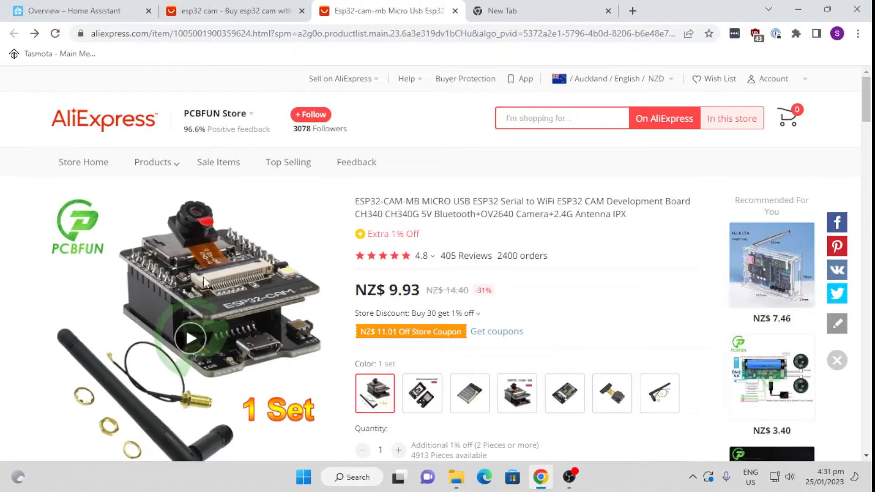
mouse_move(198, 209)
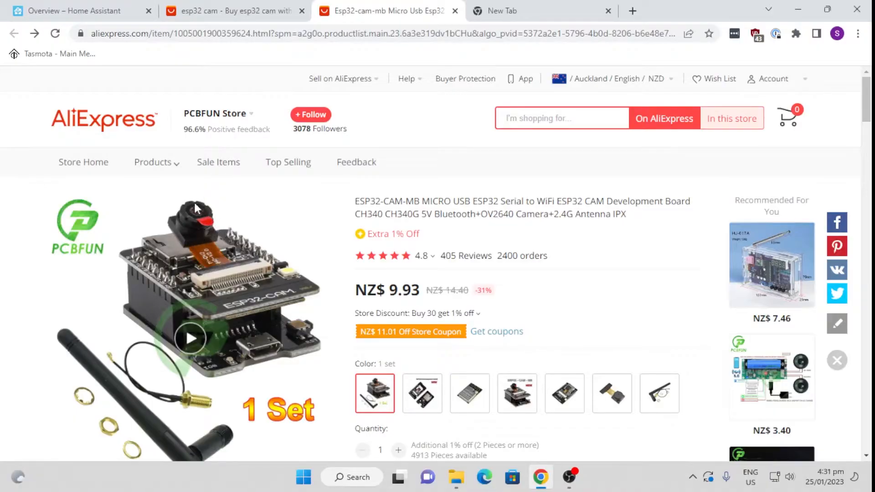
mouse_move(202, 236)
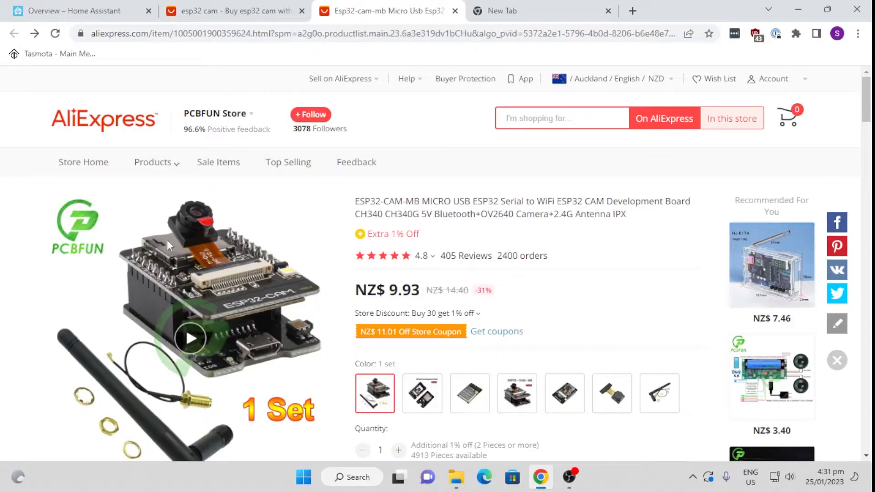
mouse_move(163, 258)
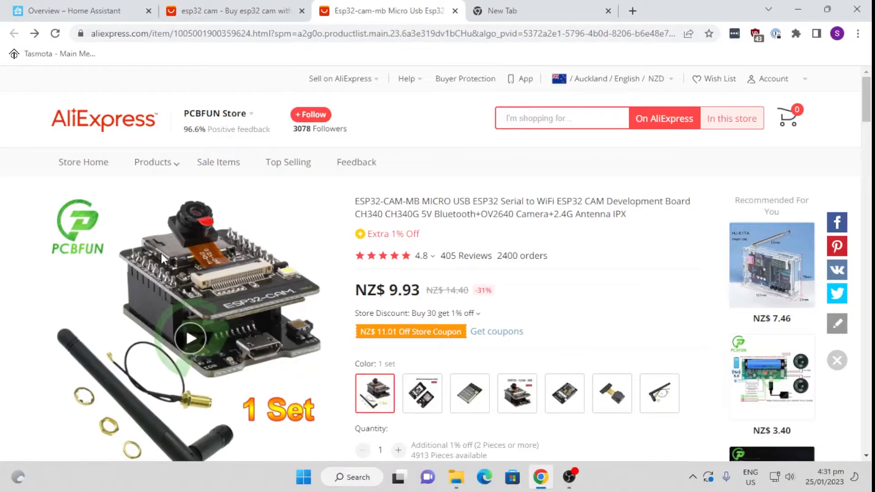
mouse_move(279, 284)
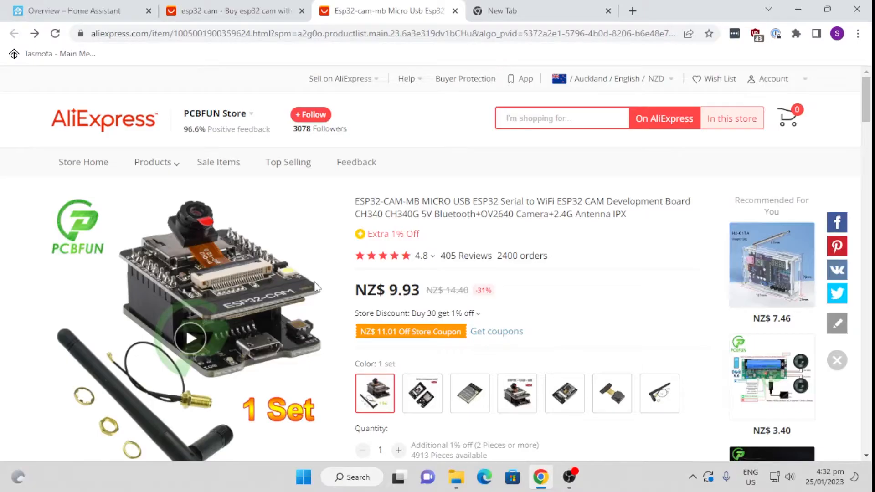
Leave the AliExpress ESP32-CAM listing and return to the Home Assistant Overview tab.
left_click(73, 11)
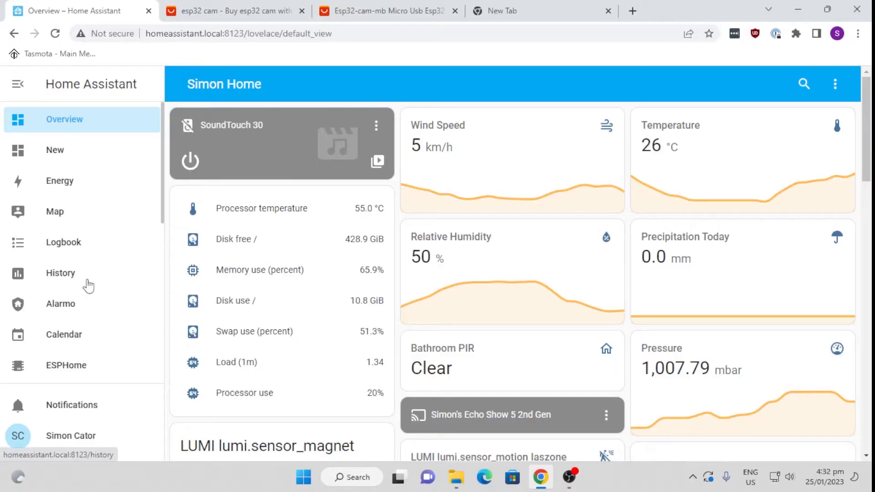
mouse_move(66, 371)
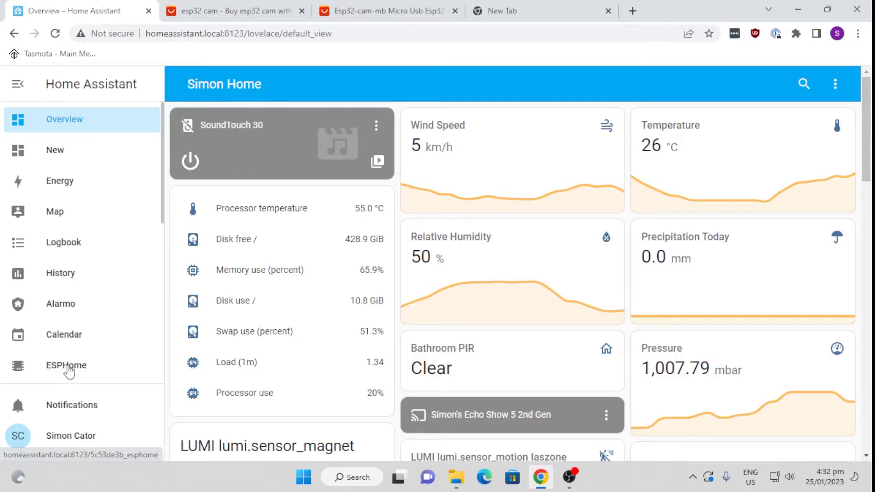
Open the ESPHome dashboard listing configured devices, including esp32-cam.
left_click(66, 365)
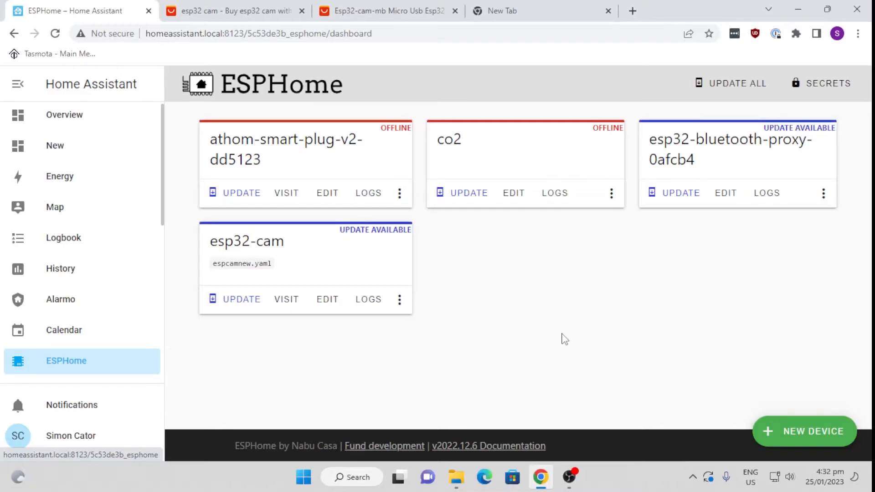
mouse_move(482, 341)
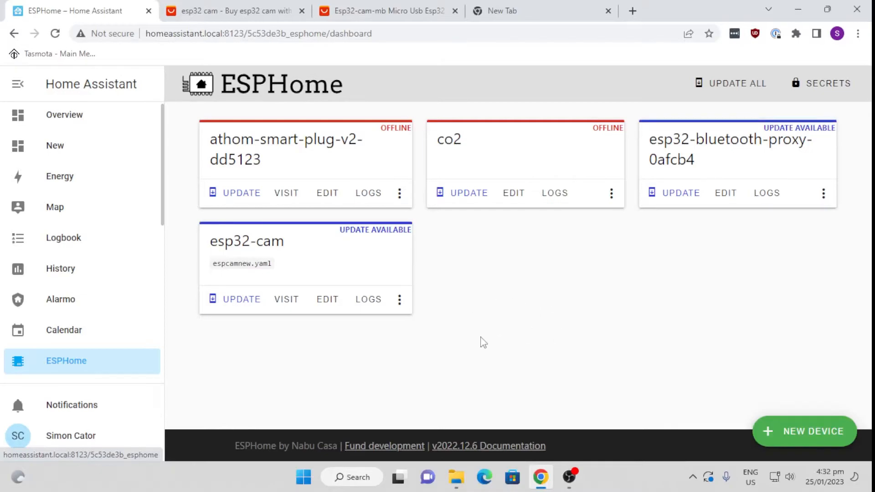
Add an ESPHome device named espcam2 with an ESP32 board, skipping installation.
left_click(813, 431)
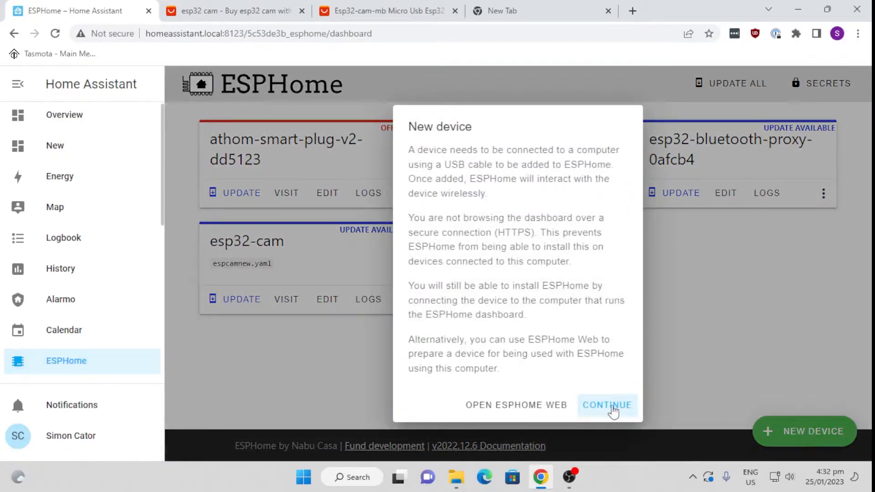
left_click(607, 405)
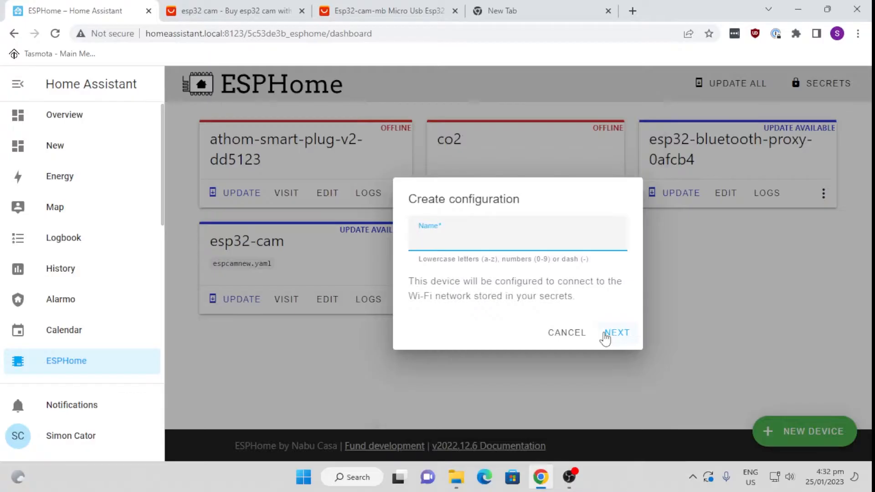
type("espcam2")
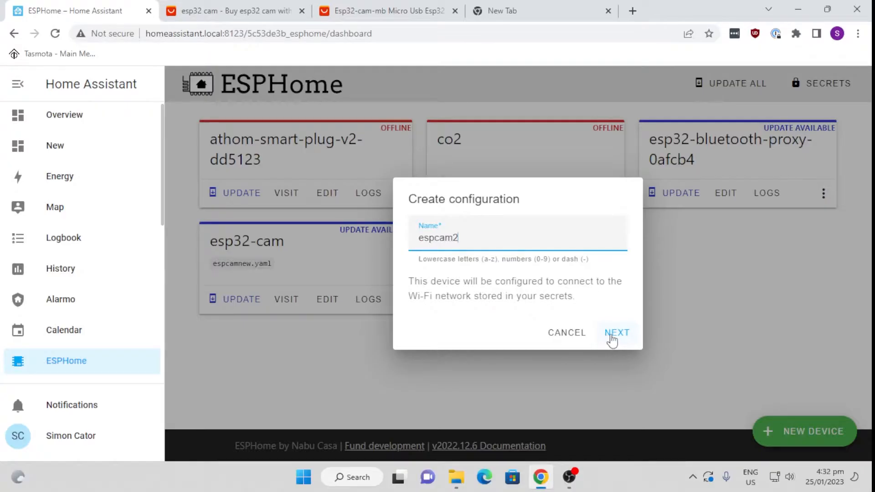
left_click(617, 333)
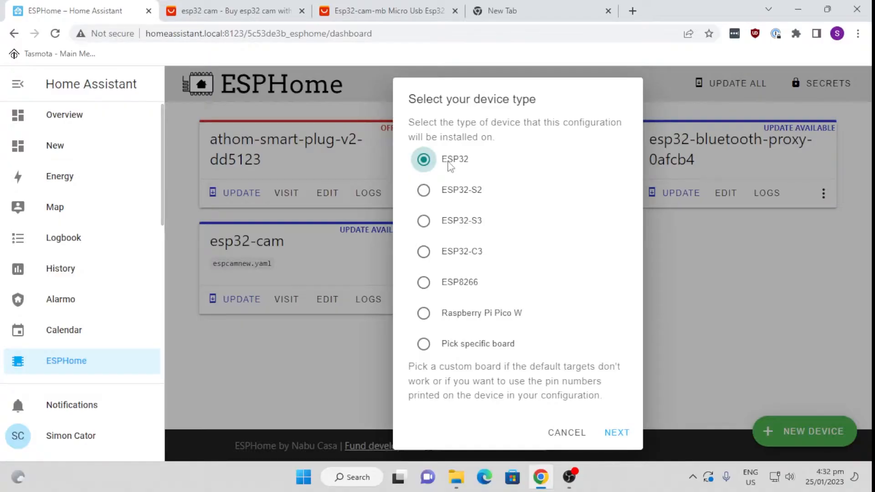
left_click(617, 433)
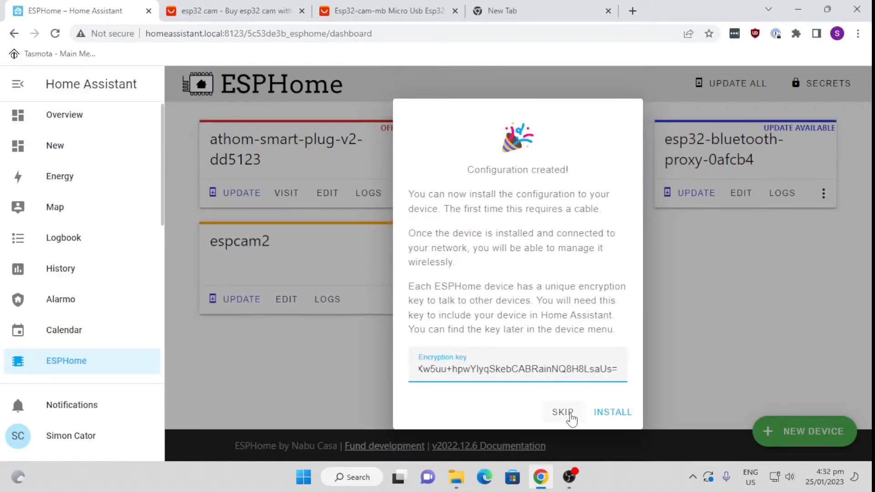
left_click(562, 412)
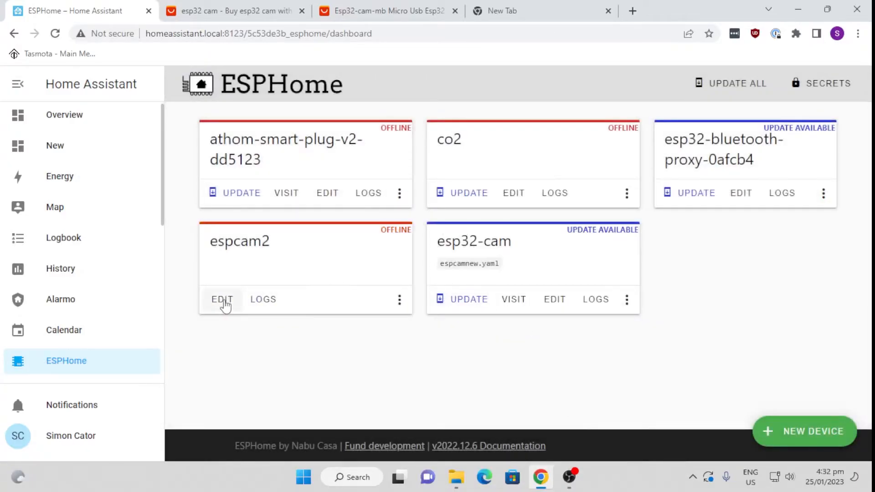
Edit the espcam2 YAML with the esp32-cam web server, Wi-Fi and camera pin settings.
left_click(221, 299)
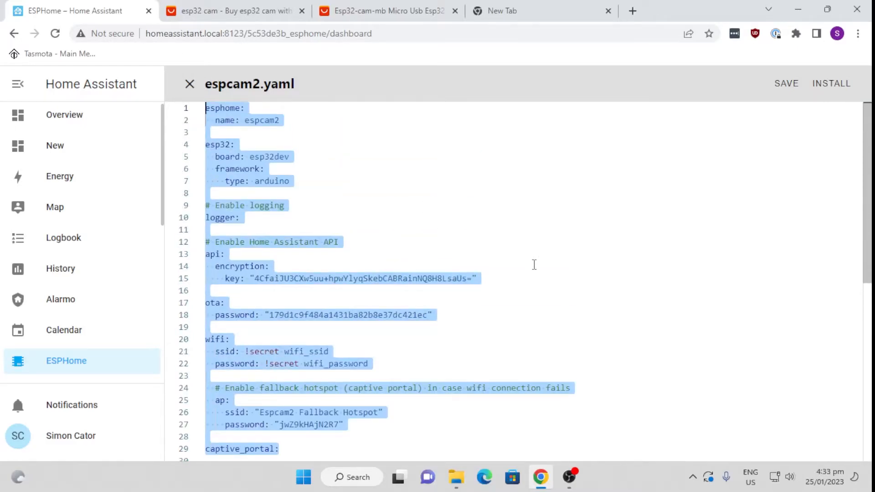
scroll("down", 3)
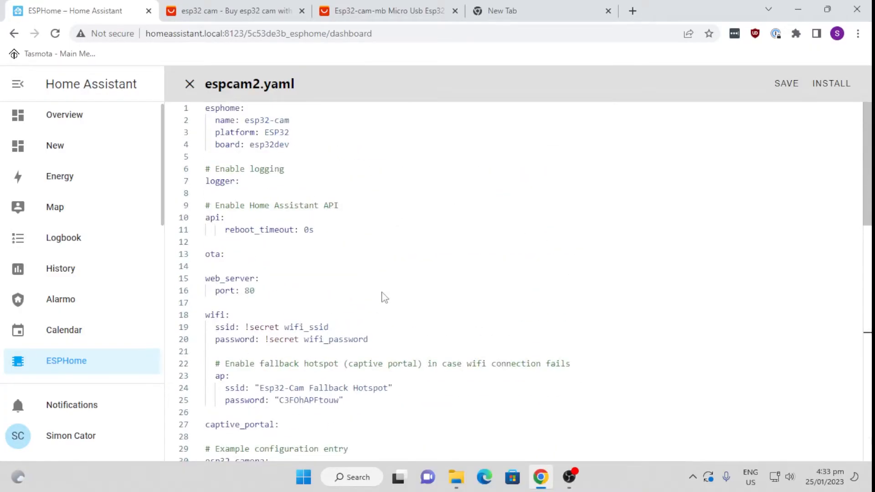
scroll("down", 3)
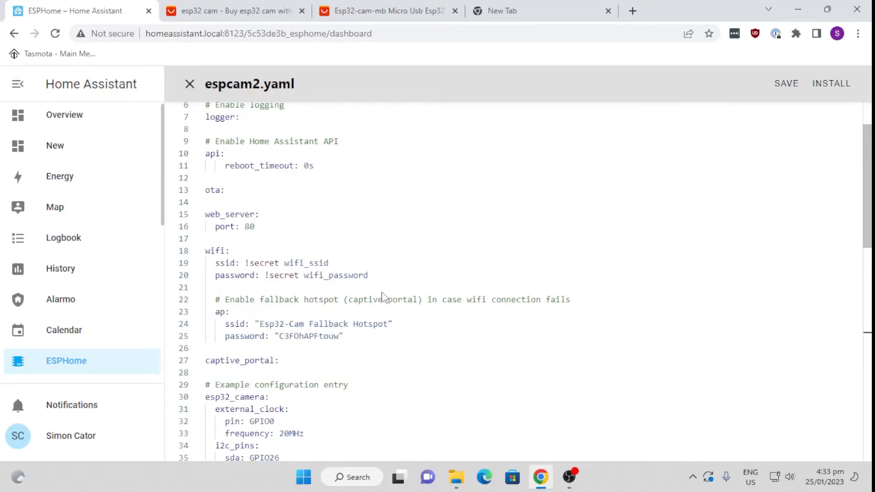
mouse_move(327, 211)
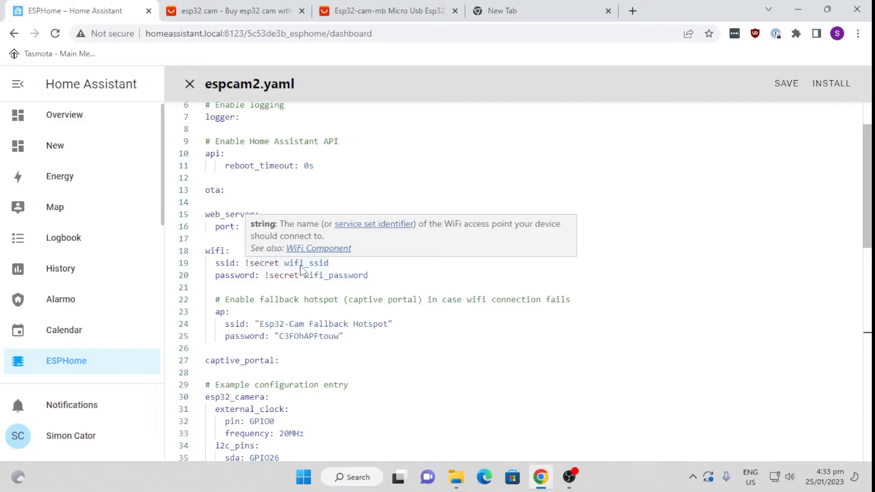
left_click(786, 83)
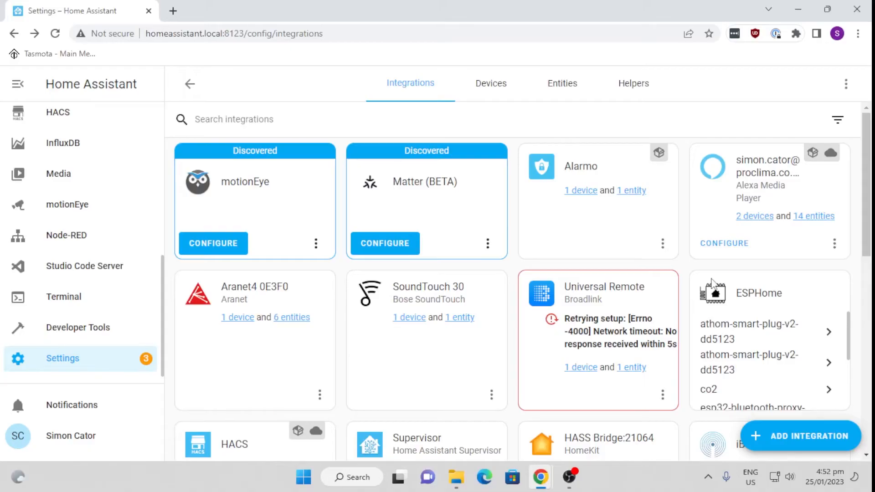
mouse_move(796, 381)
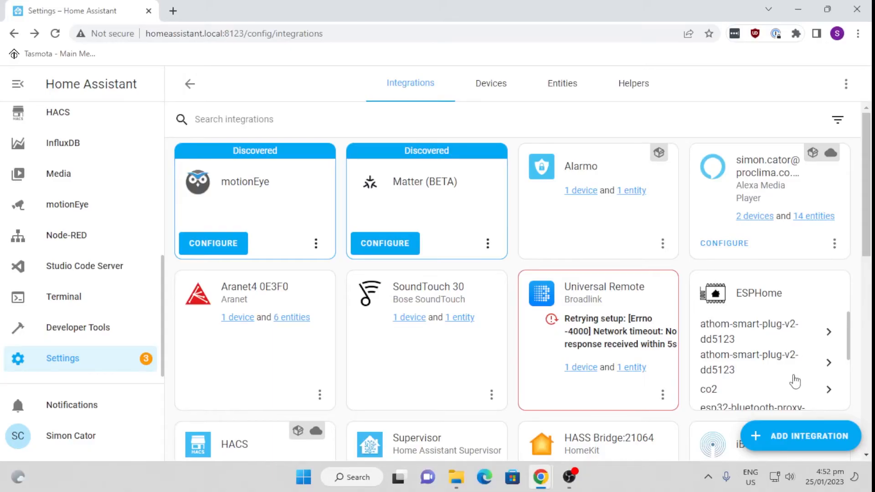
Scroll the ESPHome integration list and open the esp32-cam device page.
scroll("down", 3)
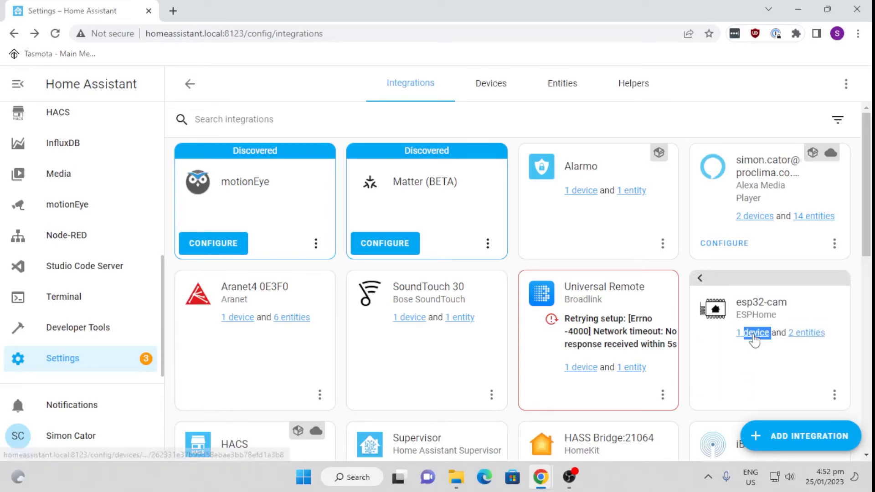
left_click(754, 333)
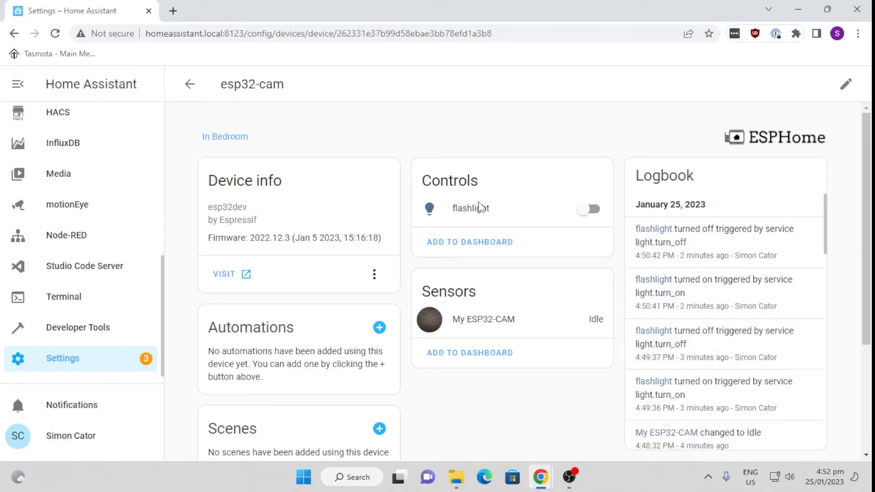
Test the esp32-cam flashlight, then leave it on and view the pot plant camera feed.
left_click(589, 208)
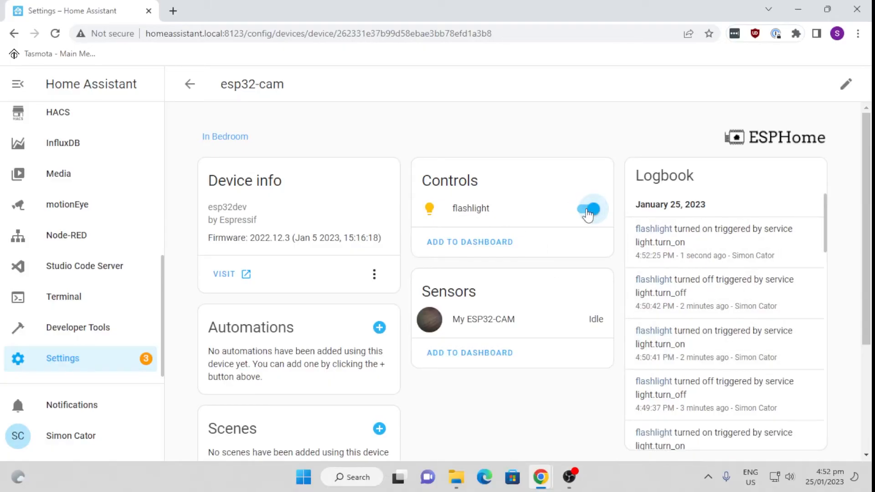
left_click(585, 208)
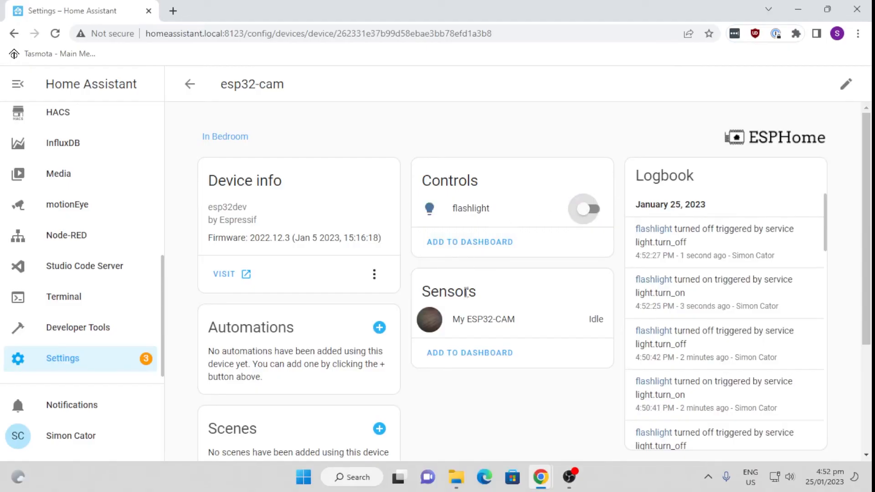
left_click(483, 319)
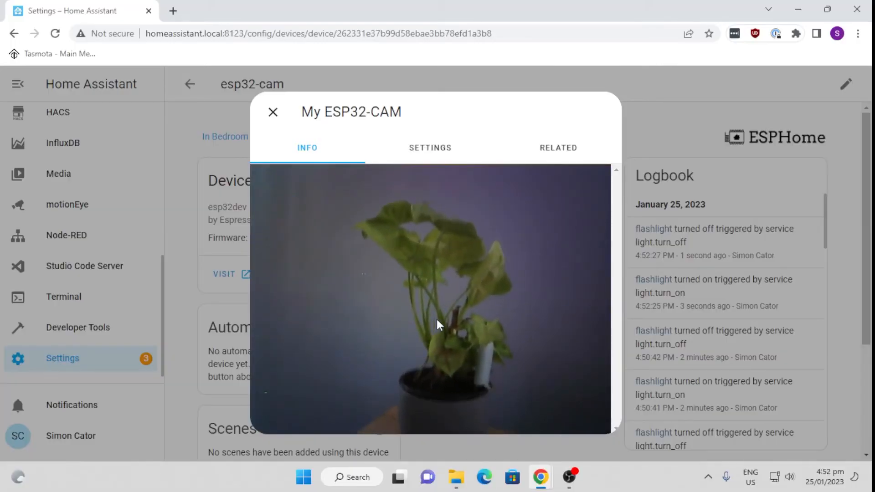
left_click(273, 112)
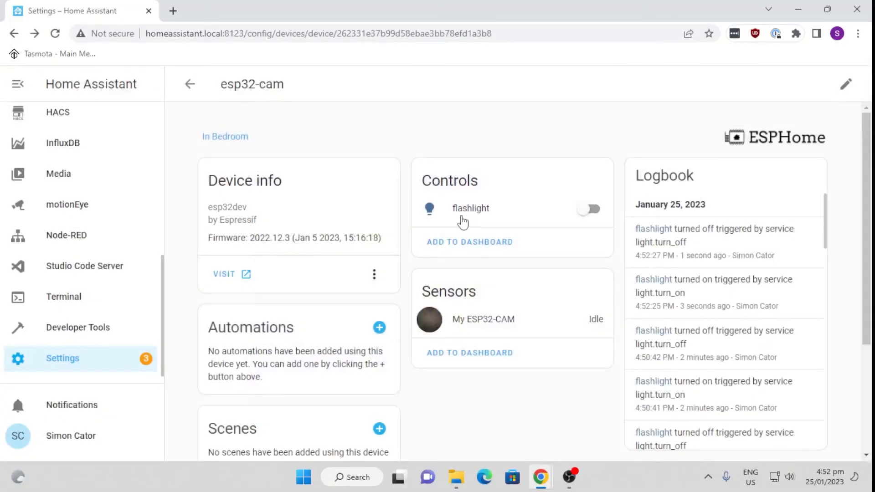
left_click(589, 209)
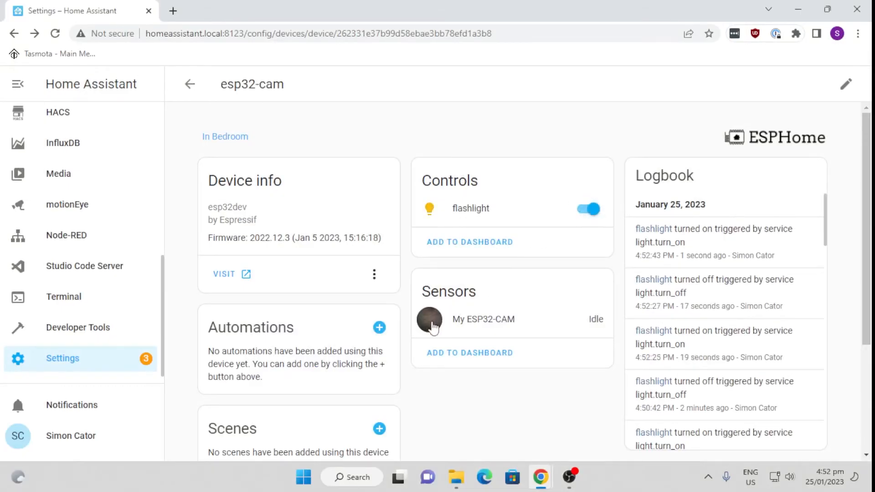
left_click(430, 319)
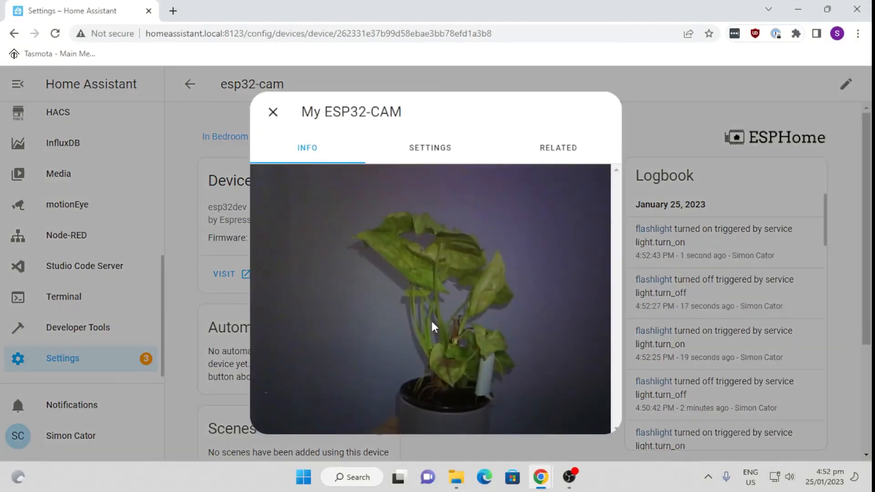